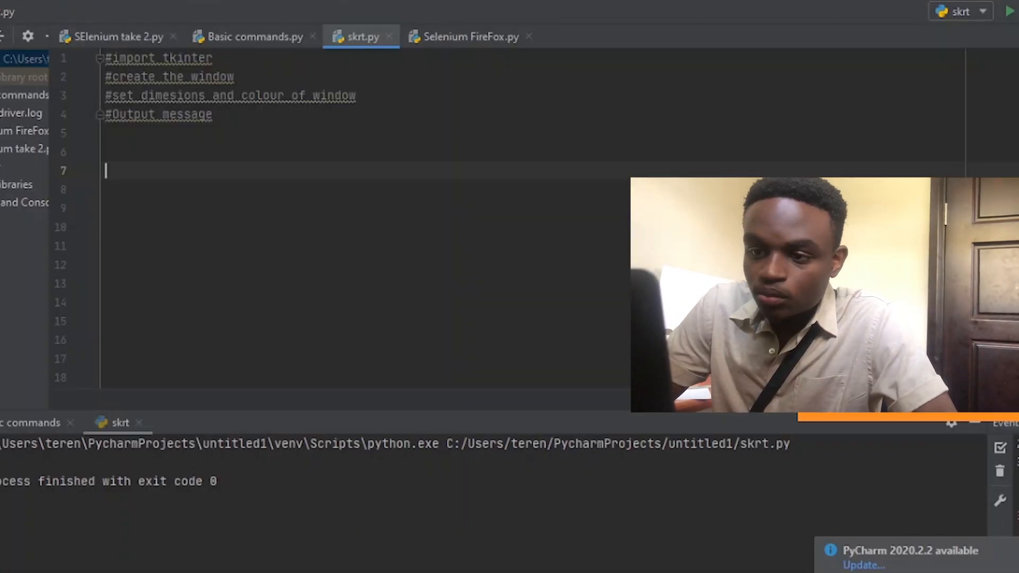
Step: Type the tkinter import, black background configure call, and 'Hello World!!!' Message line
text(fro)
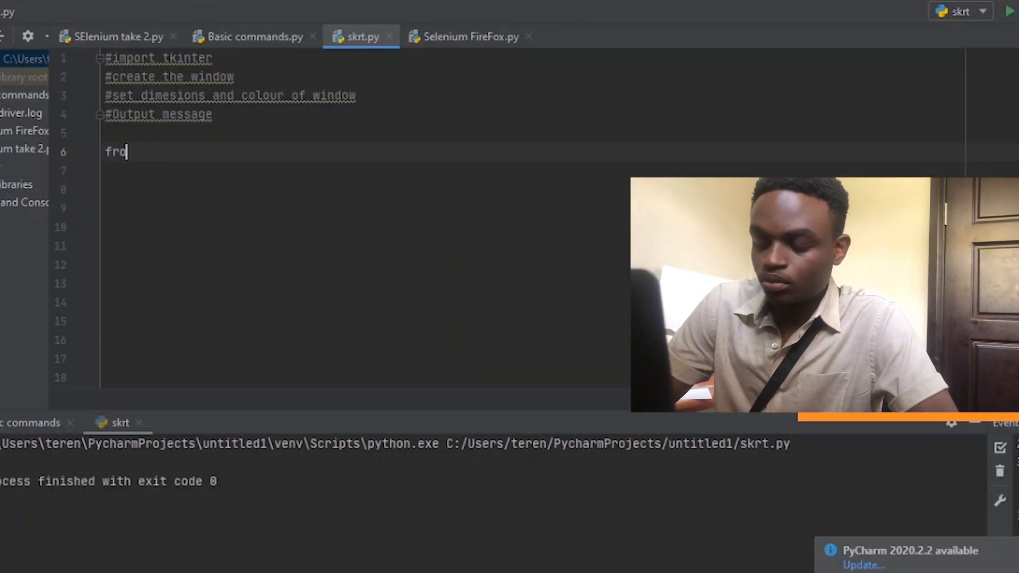
text(m tkinter import *)
text(root.title("First Youtube Video)
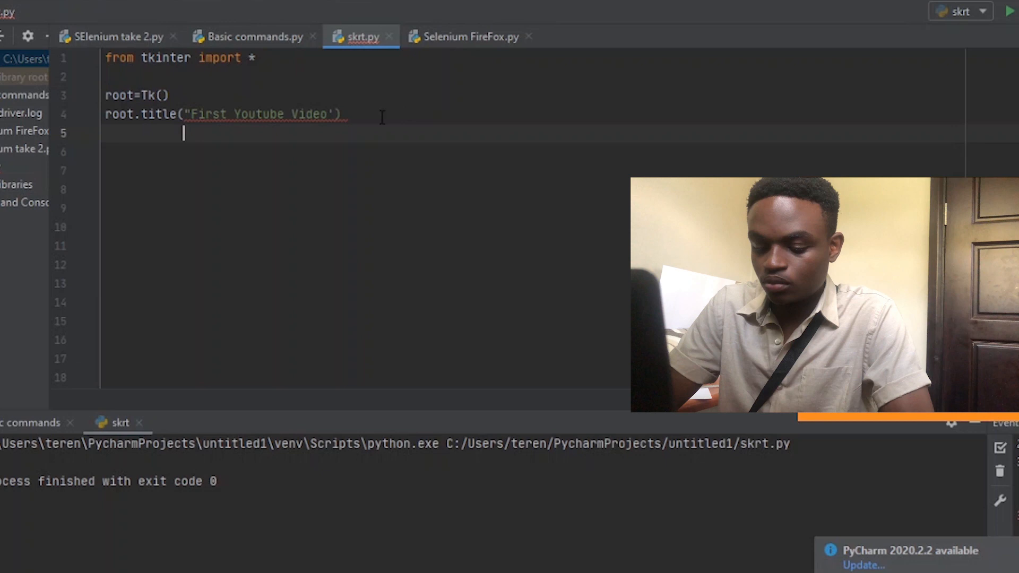
text(root.configure(background="black"))
click(365, 171)
text(intro_message=Message(root,)
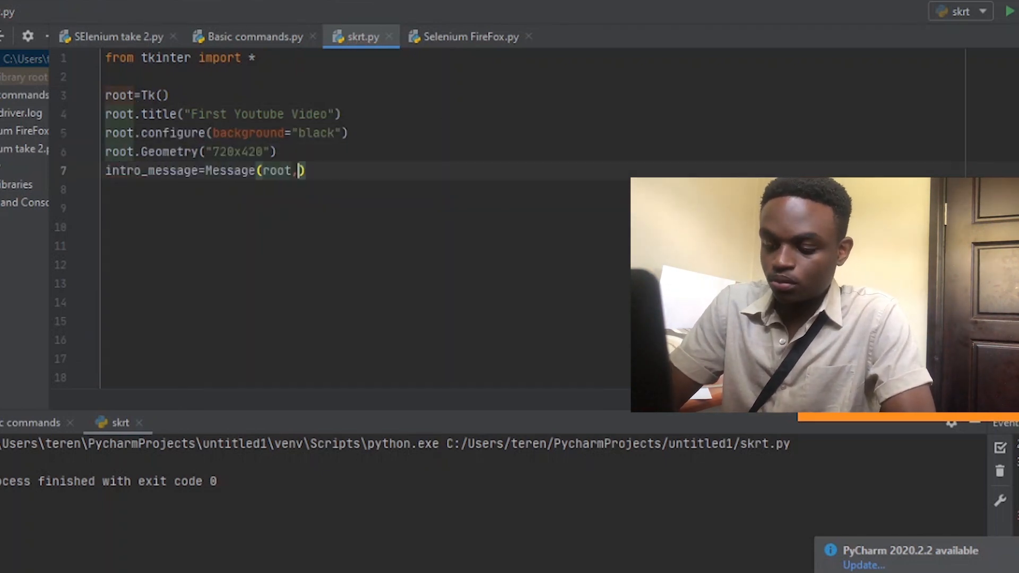
text(text="Hello World!!!"))
click(365, 227)
text(intro_message.place(relx=0.5, rely=0.5))
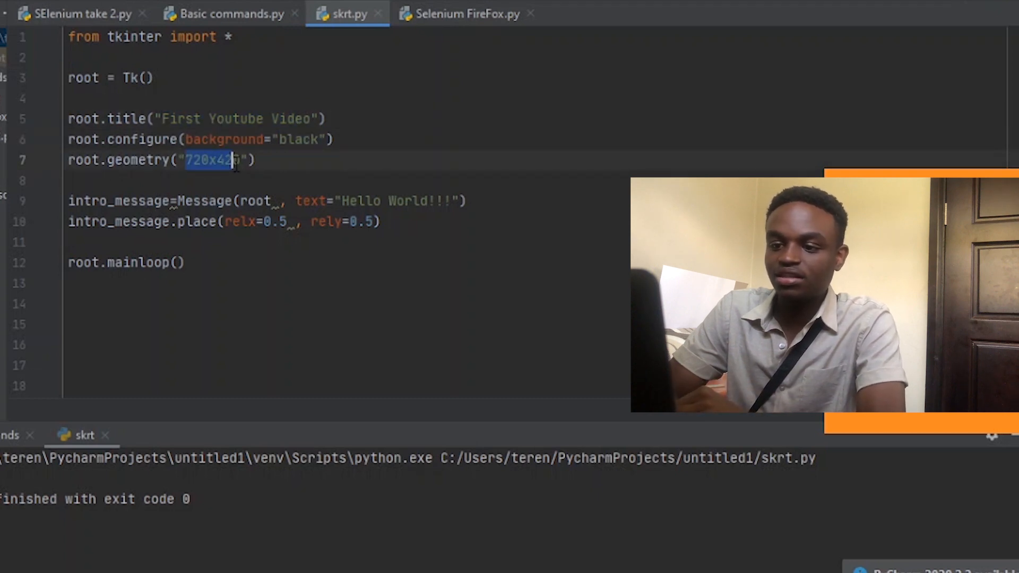
Step: Click inside the '720x420' geometry string to deselect it
click(340, 200)
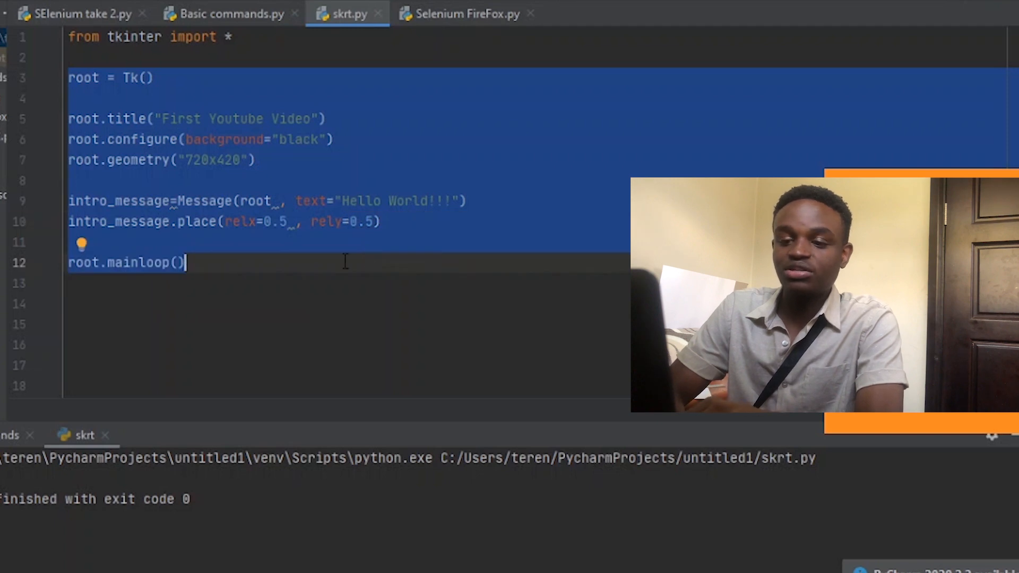
click(193, 283)
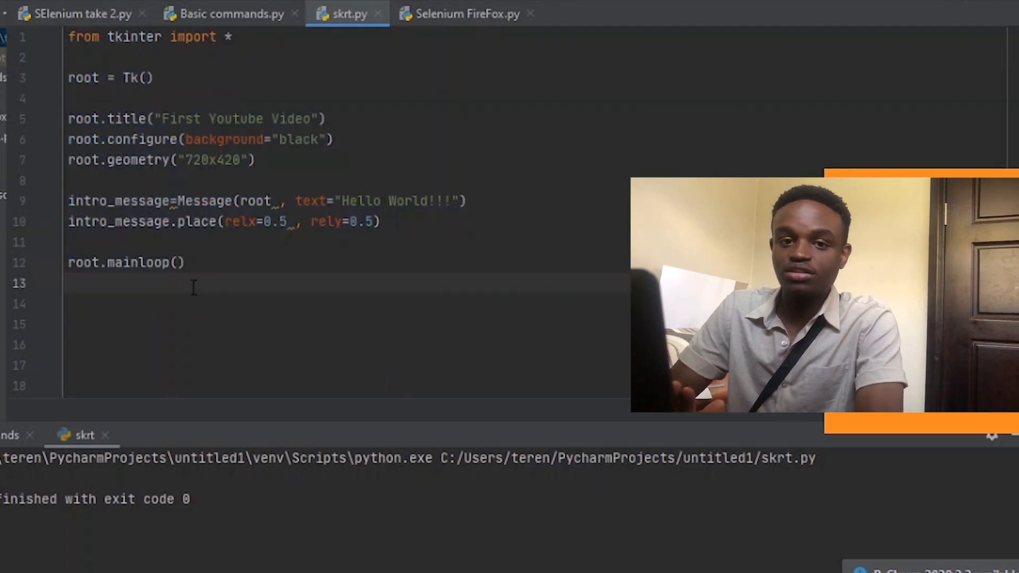